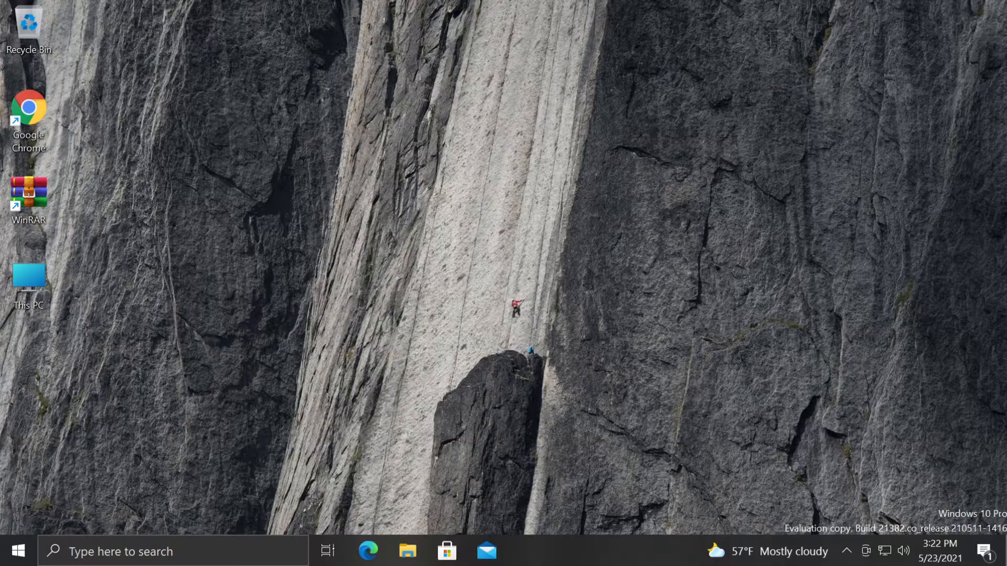
mouse_move(480, 263)
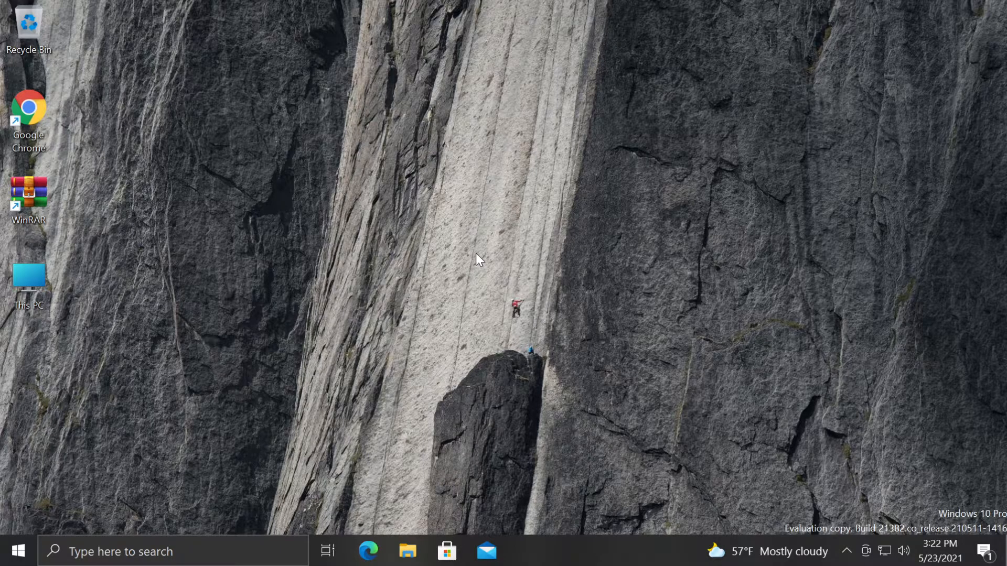
mouse_move(131, 552)
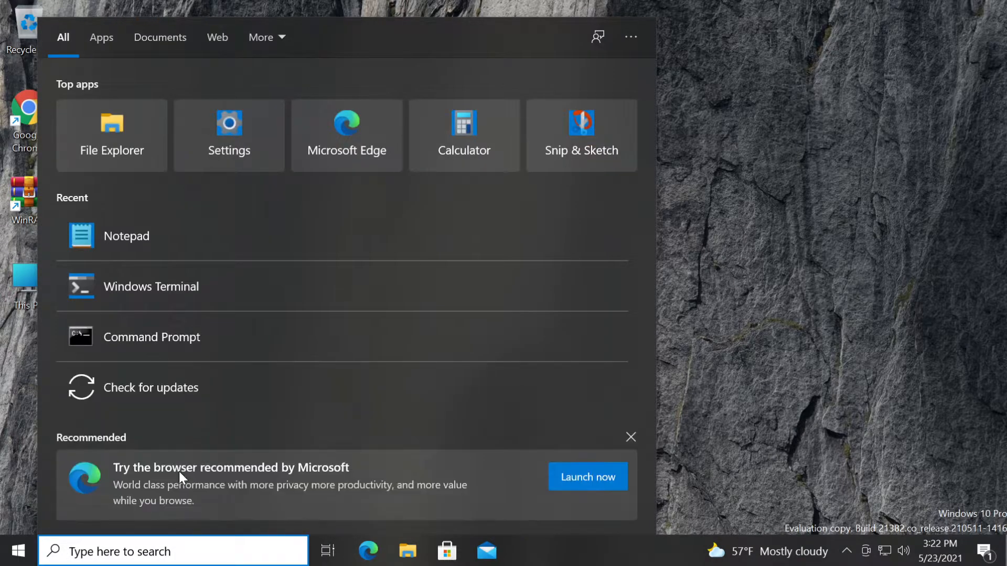
Open Control Panel via search, view by large icons, and open Programs and Features
type("control")
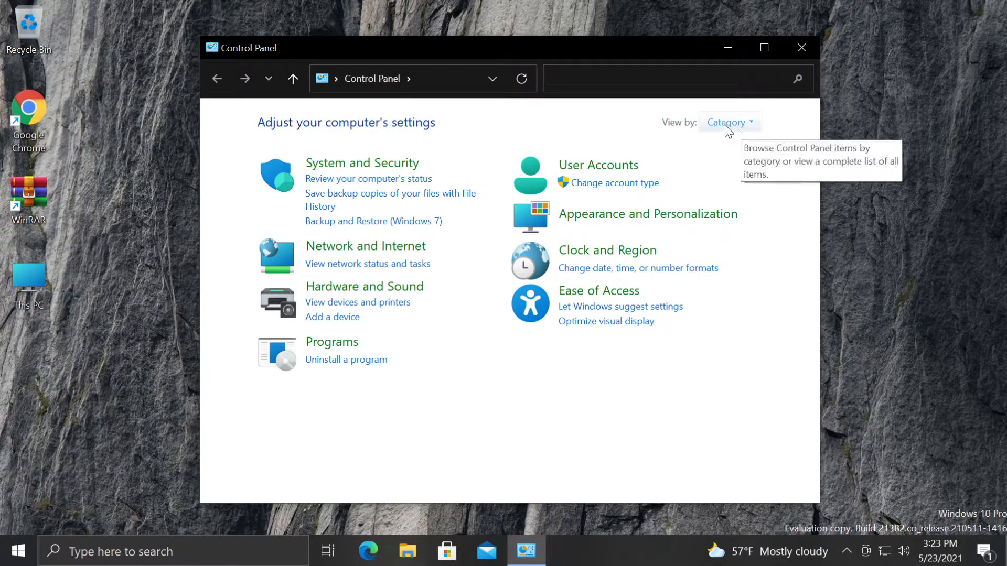
left_click(729, 122)
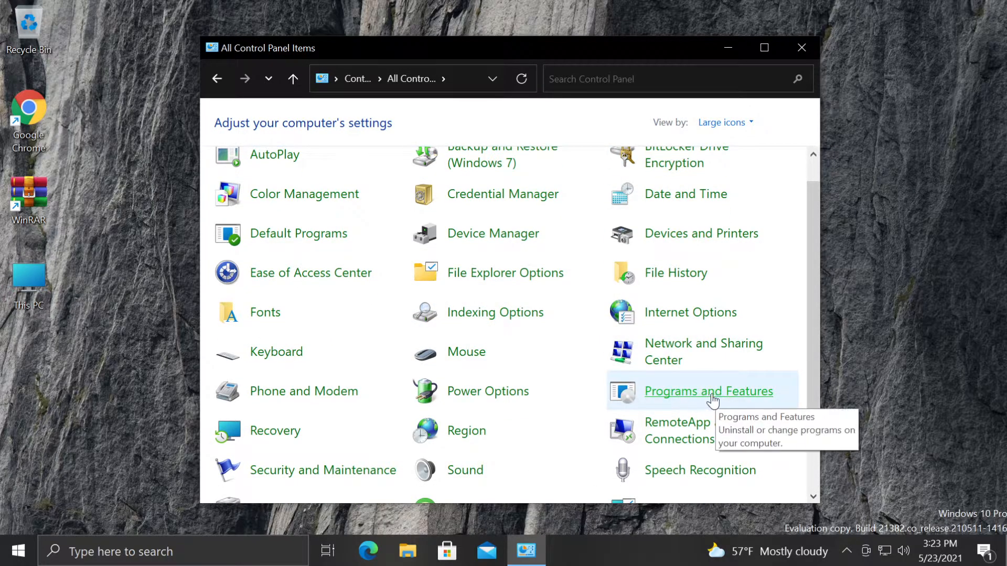
left_click(708, 391)
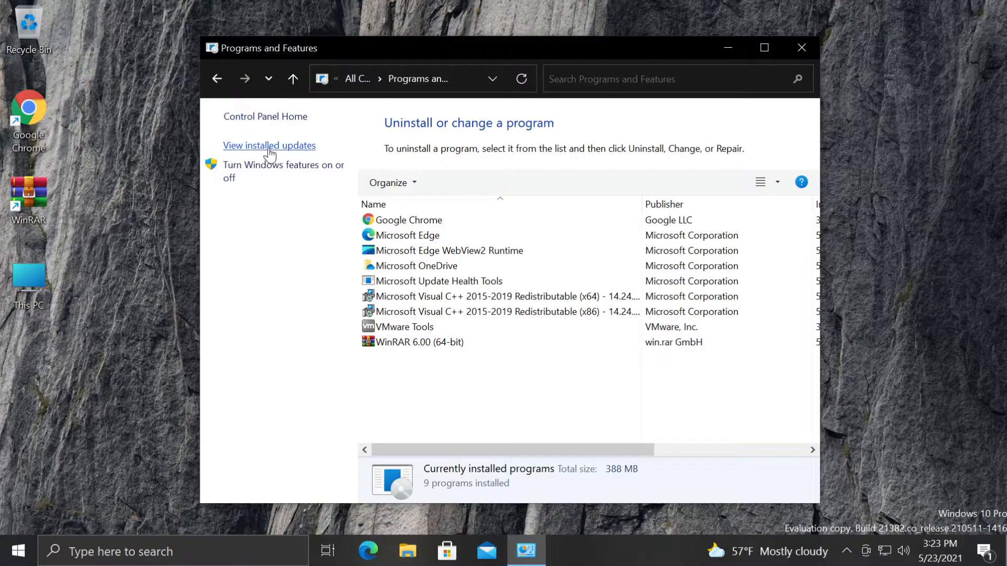
View installed updates and locate the Feature Update to Windows 10 21H1 entry
left_click(269, 145)
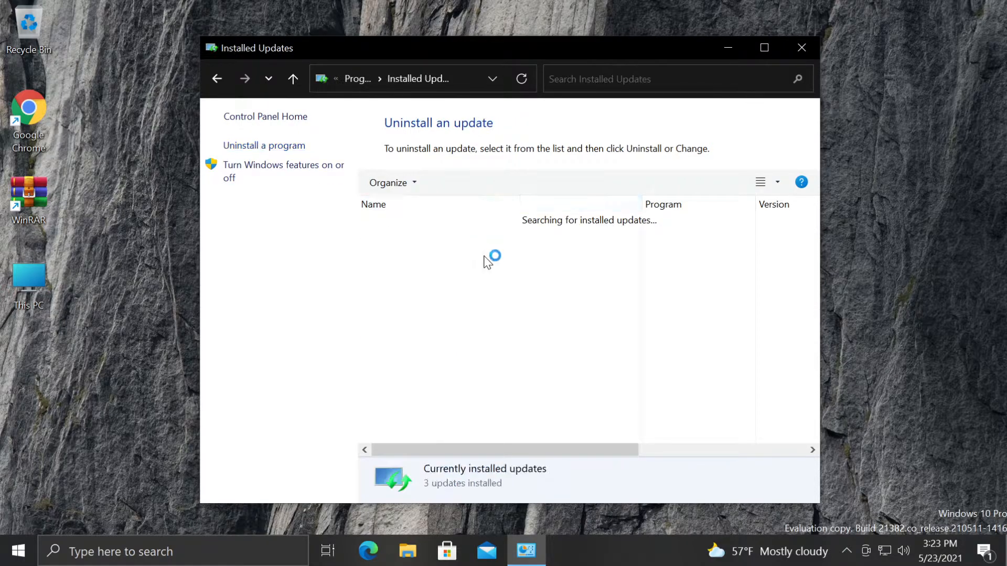
left_click(764, 48)
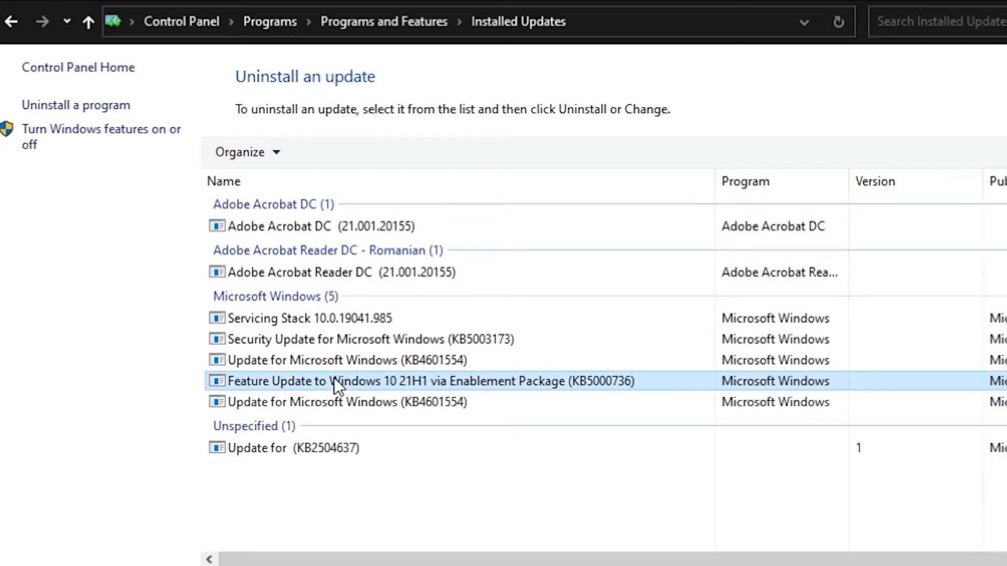
mouse_move(457, 470)
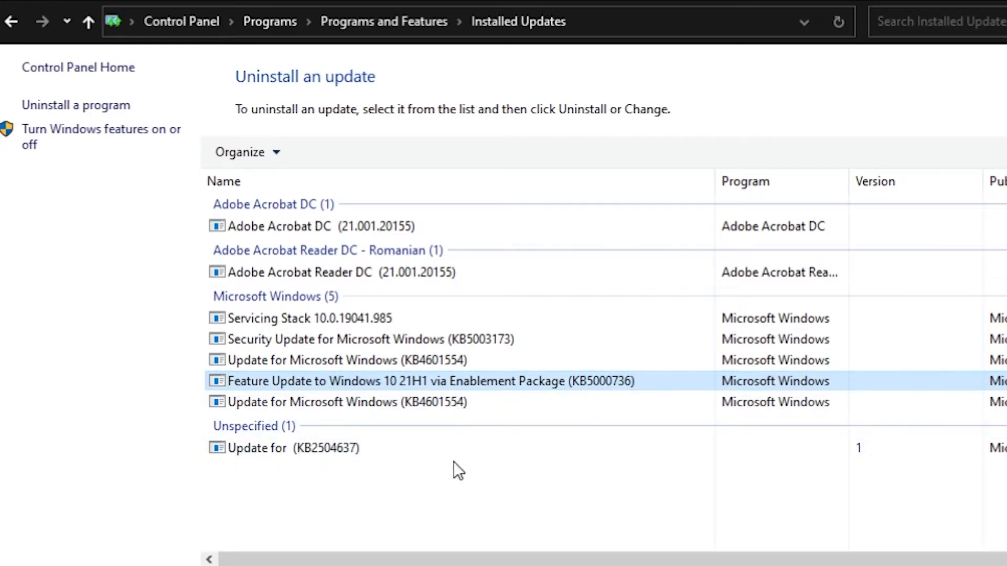
mouse_move(385, 504)
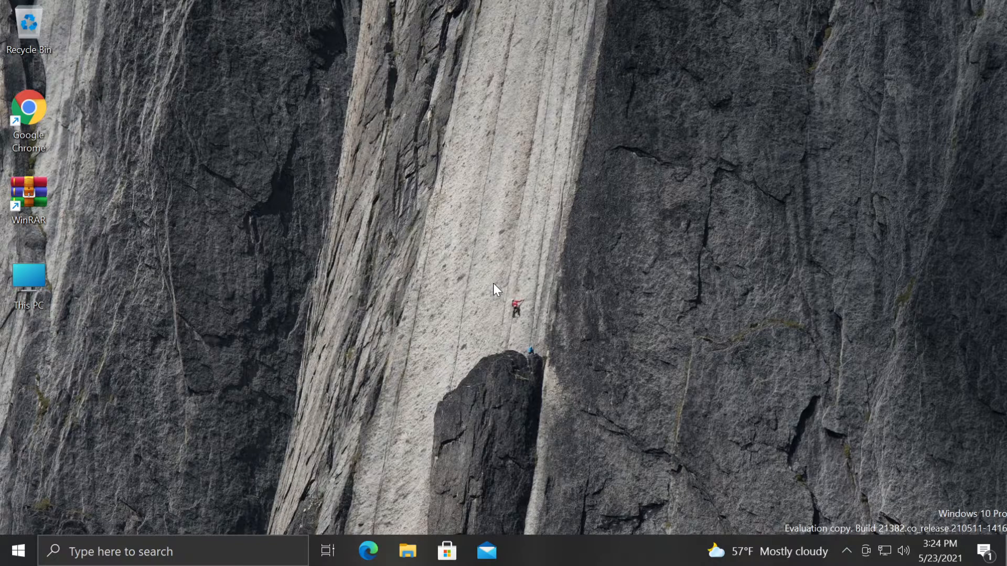
mouse_move(603, 160)
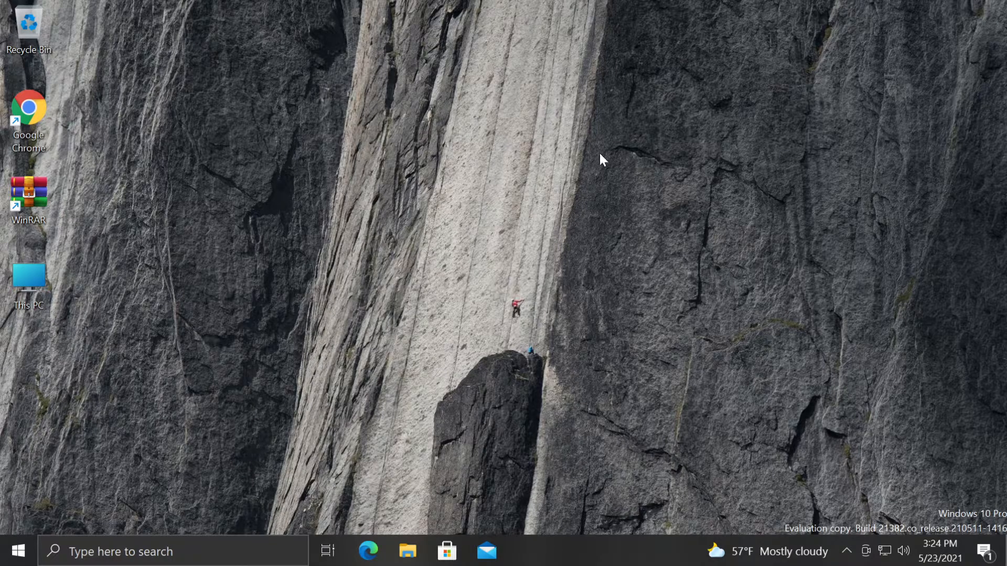
Open the Start menu and launch the Settings gear app
left_click(18, 551)
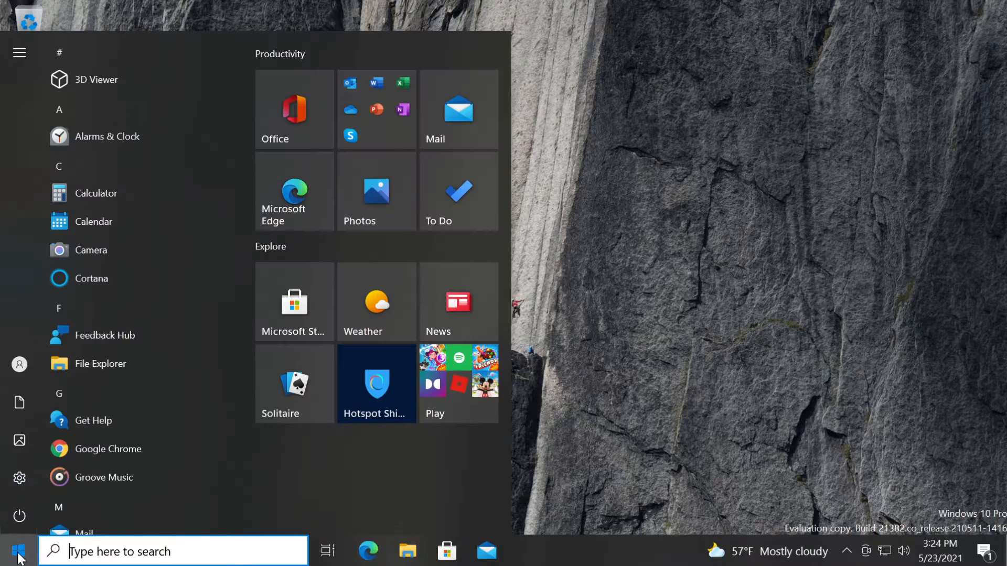
left_click(18, 478)
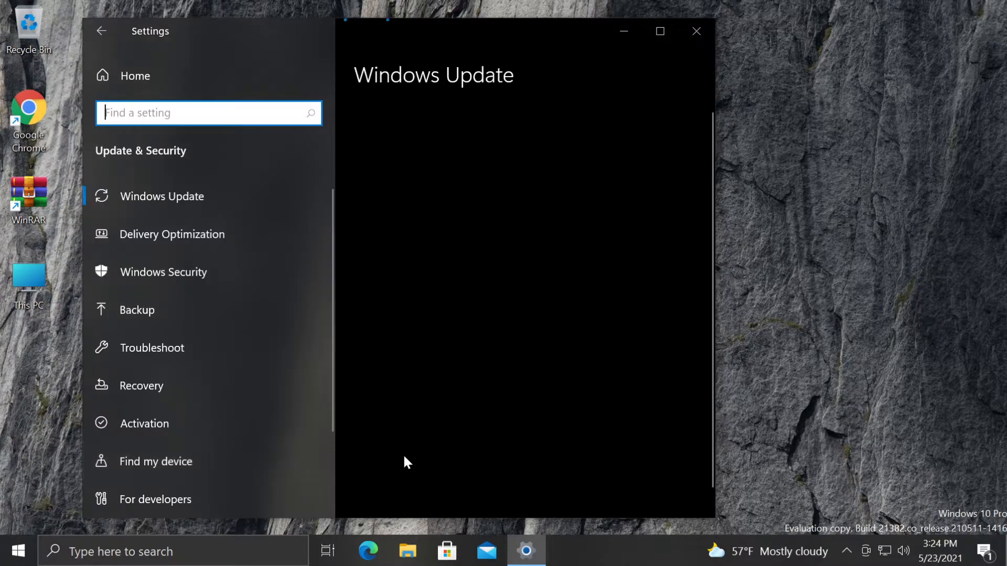
View the Recovery page's option to go back to Windows 10, then close Settings
left_click(163, 272)
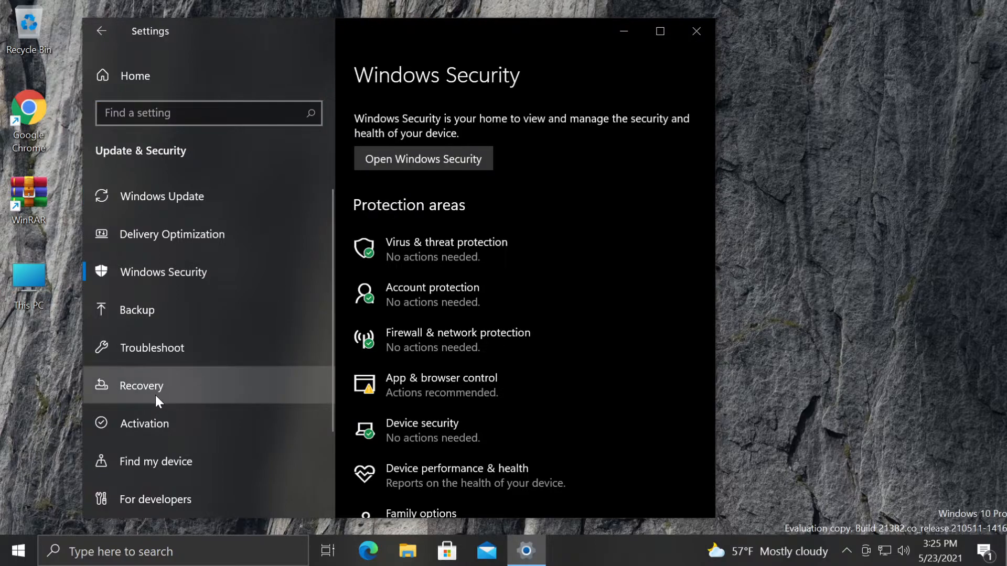
left_click(140, 385)
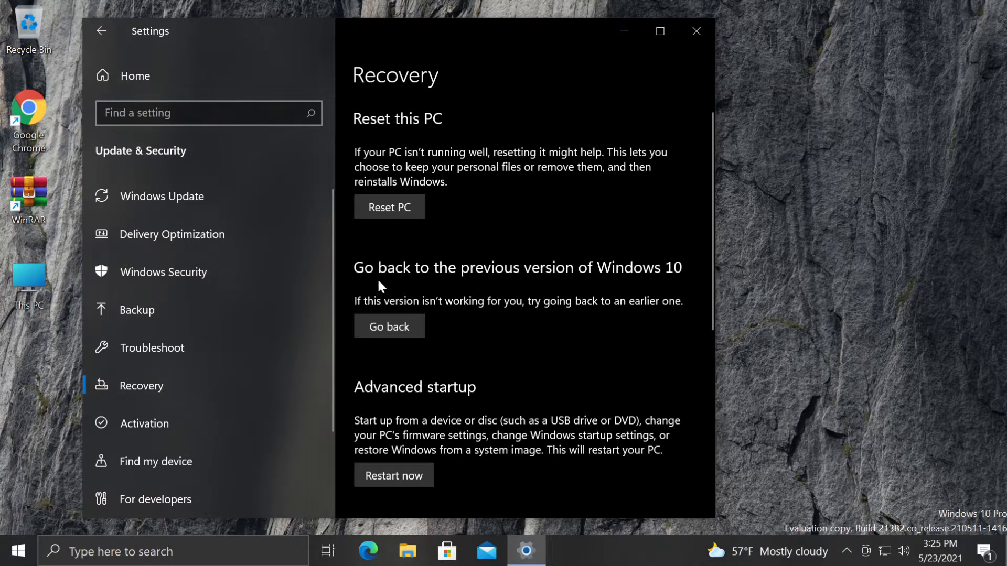
mouse_move(660, 286)
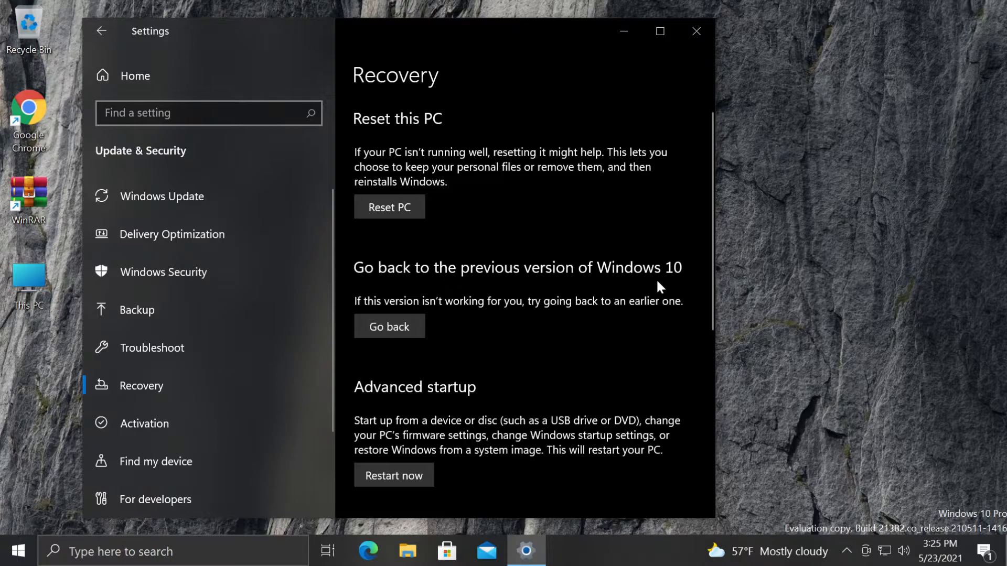
mouse_move(448, 319)
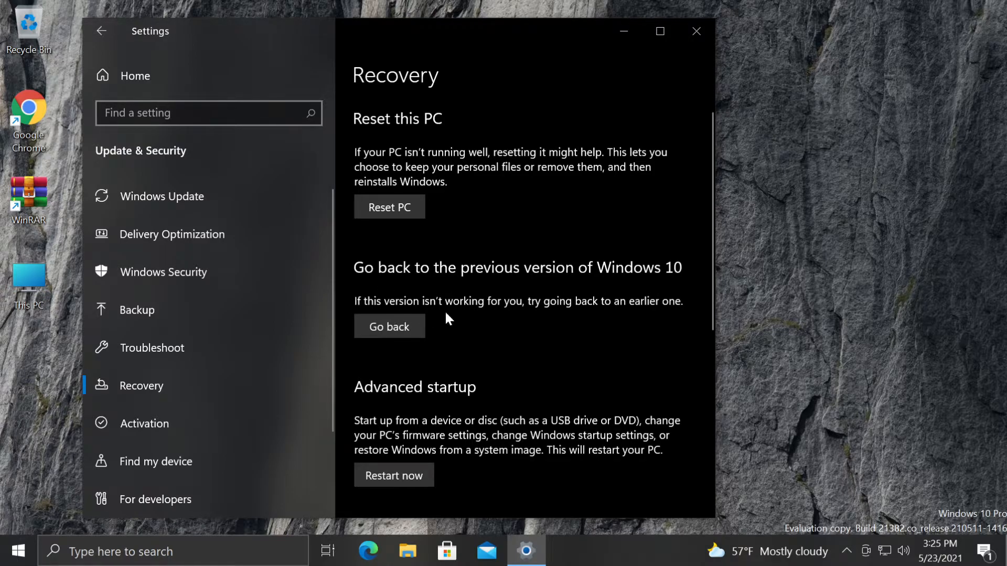
mouse_move(673, 319)
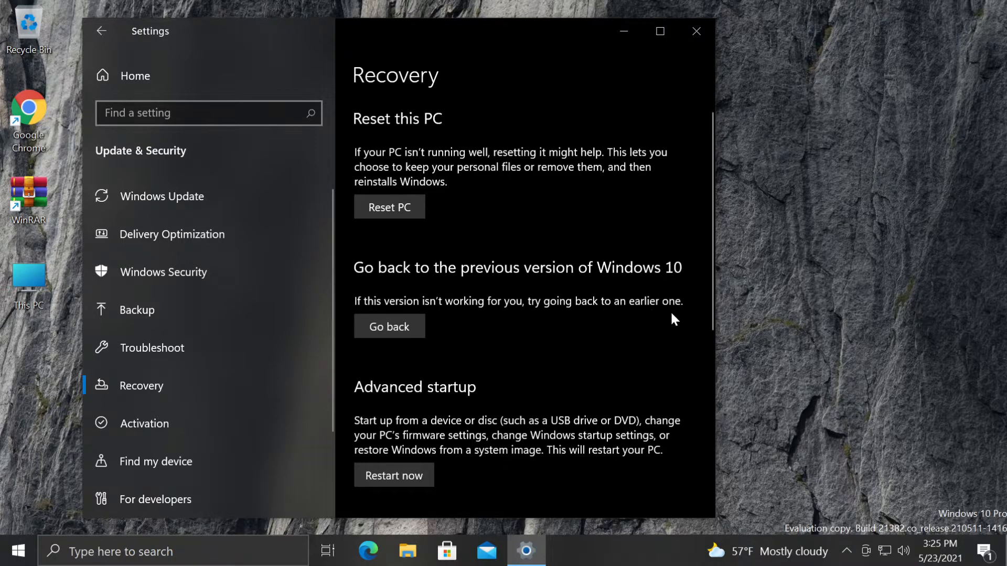
mouse_move(506, 343)
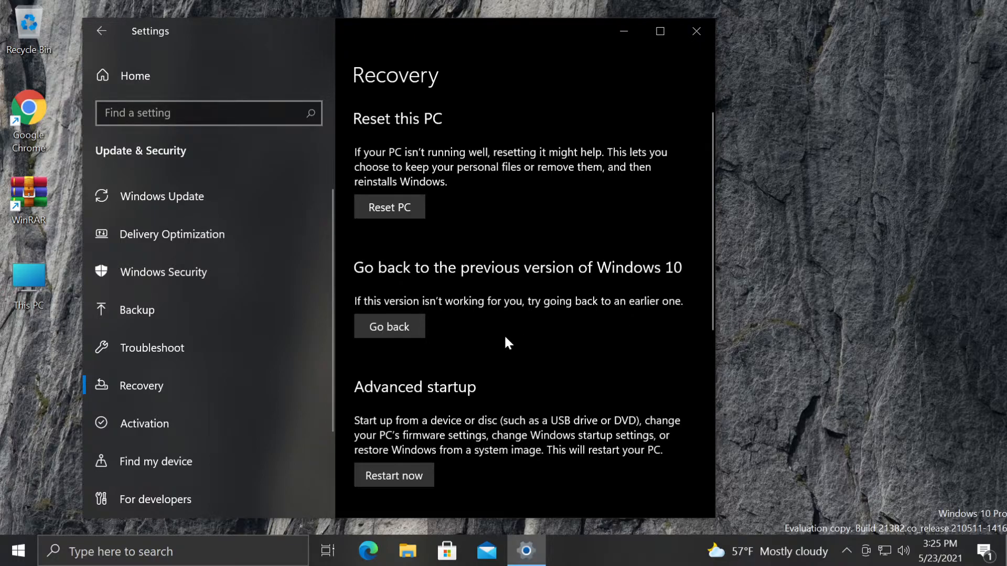
mouse_move(432, 289)
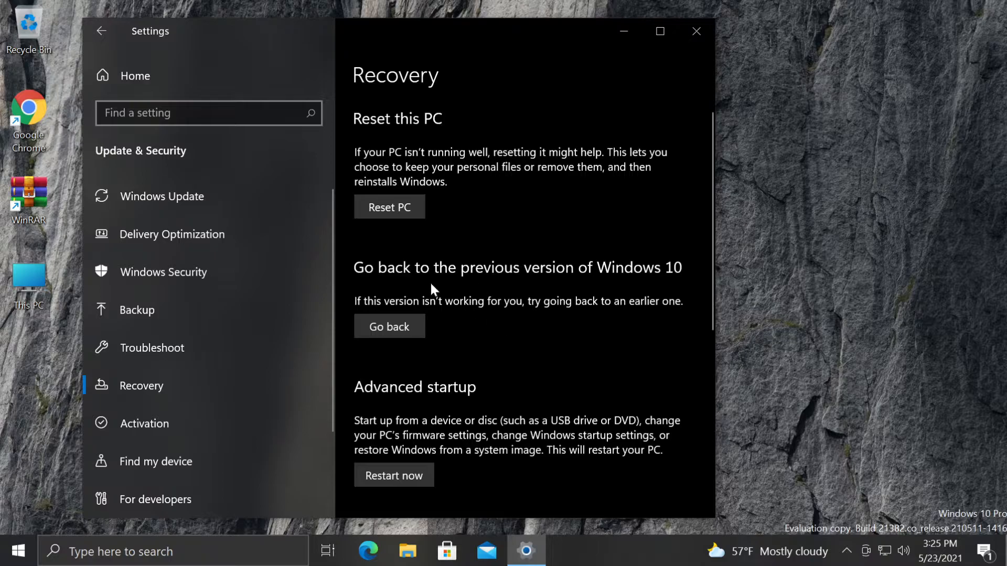
mouse_move(428, 356)
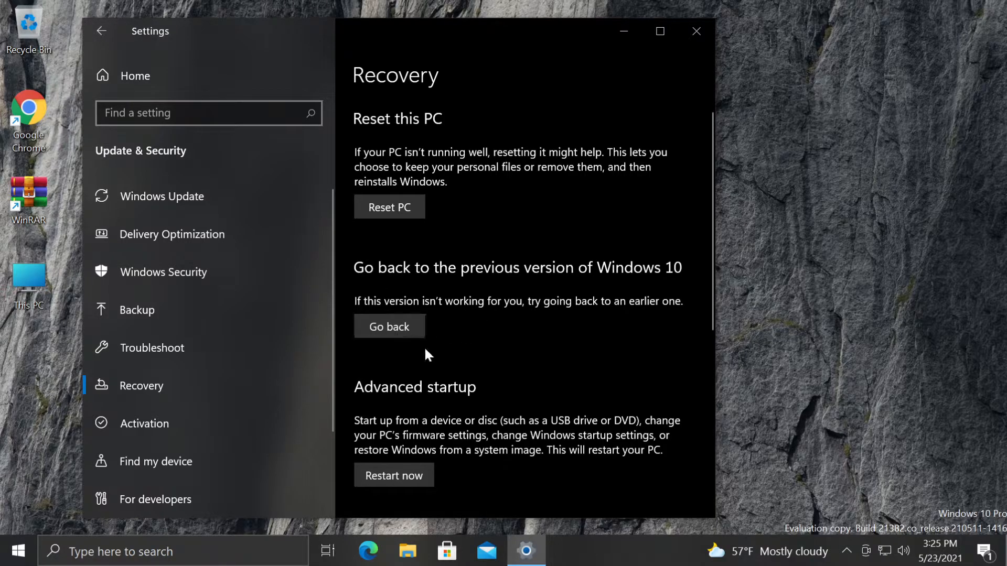
mouse_move(488, 338)
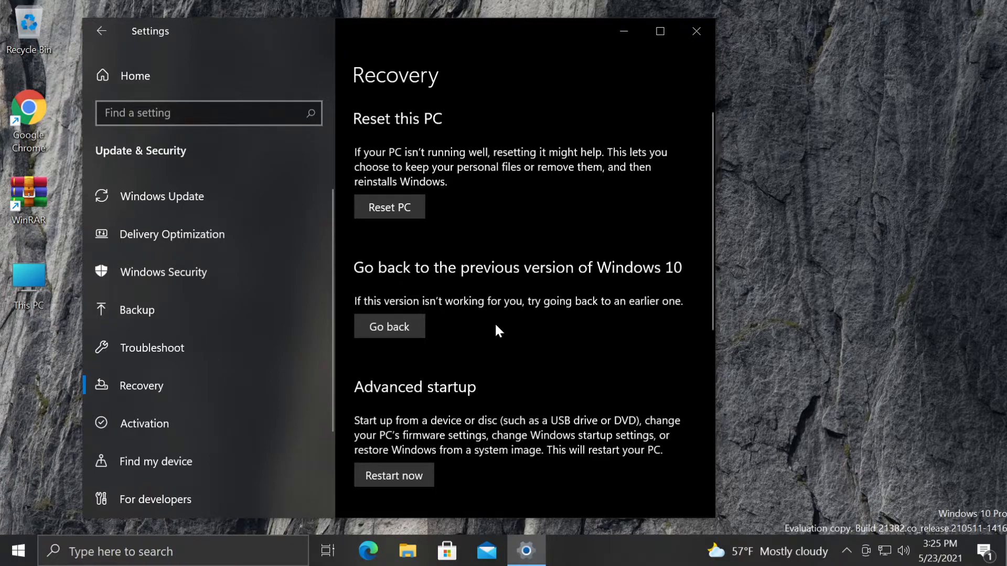
left_click(695, 31)
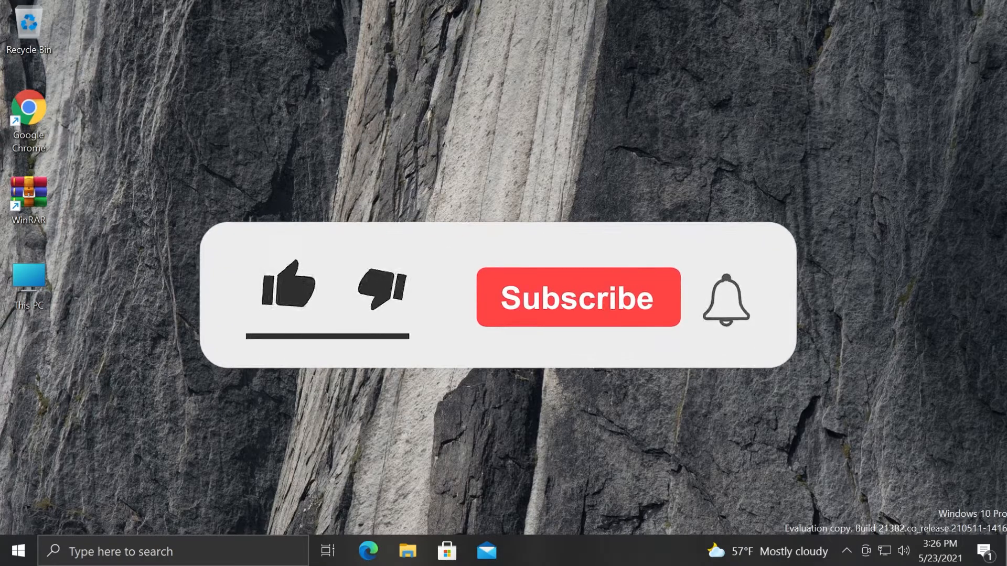
left_click(288, 287)
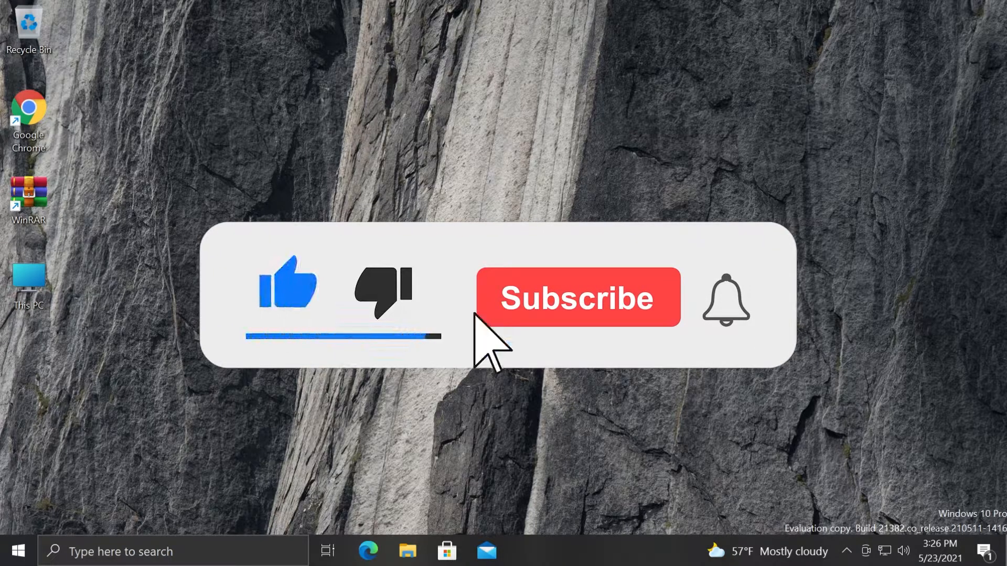
left_click(577, 297)
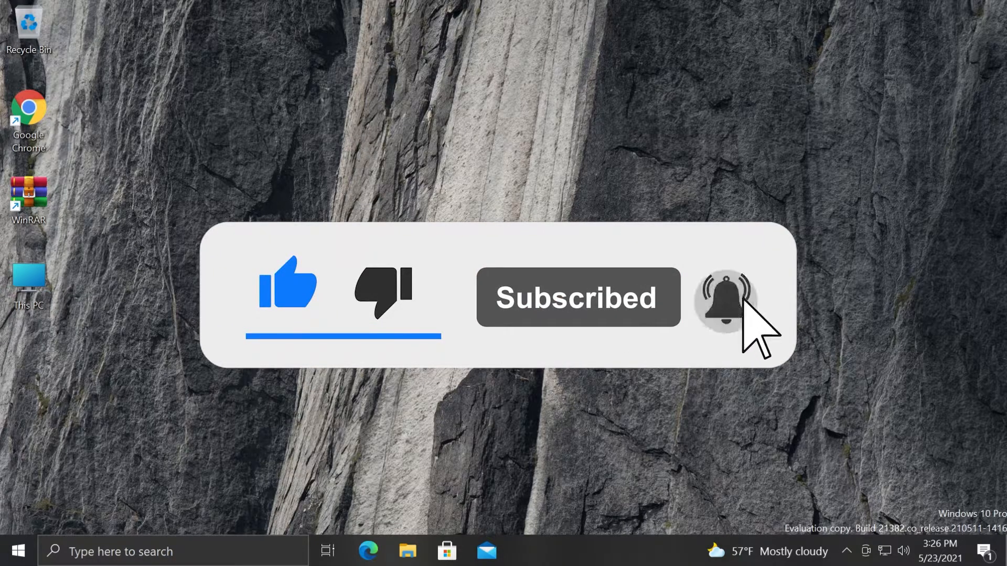